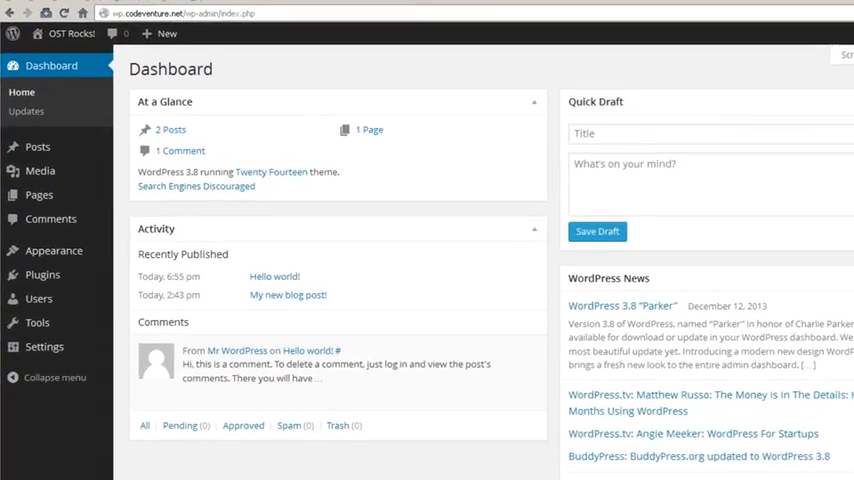
pyautogui.moveTo(44, 204)
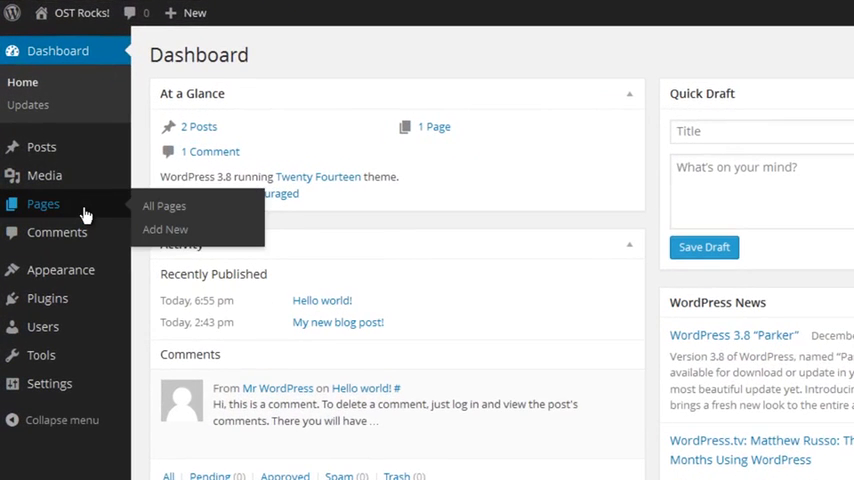
# - Show the All Pages list, where Sample Page is the only published page
pyautogui.click(164, 206)
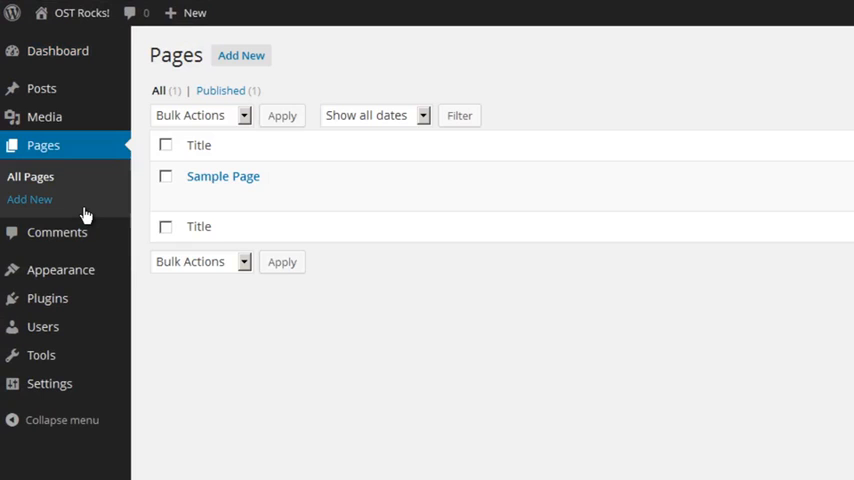
pyautogui.moveTo(212, 148)
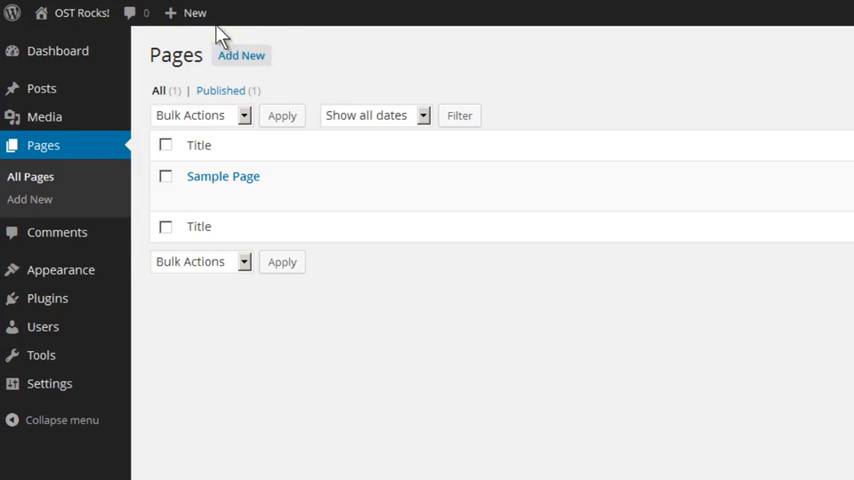
pyautogui.click(194, 12)
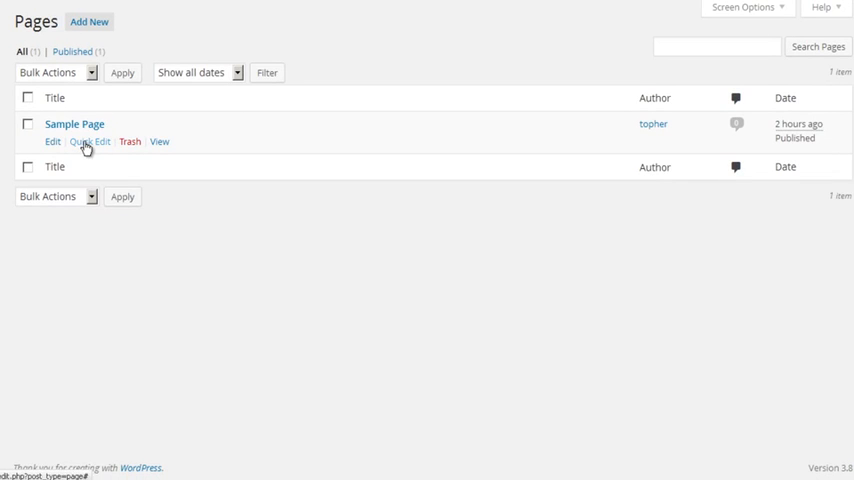
pyautogui.click(56, 72)
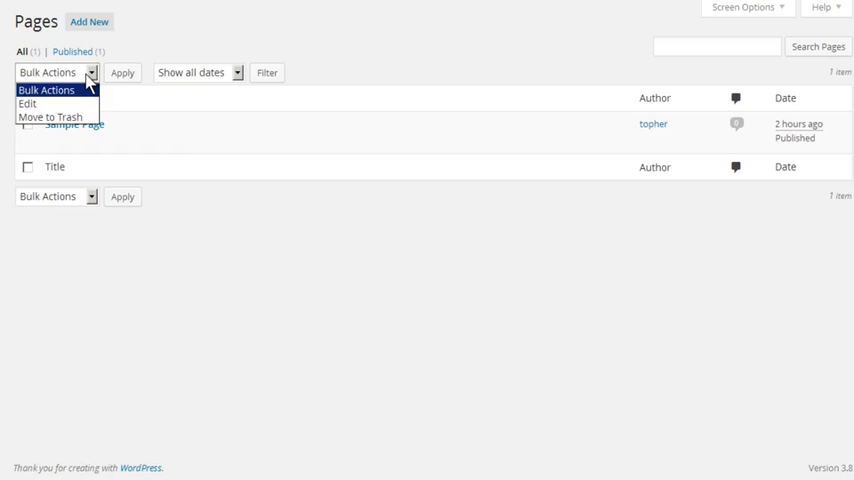
pyautogui.click(196, 72)
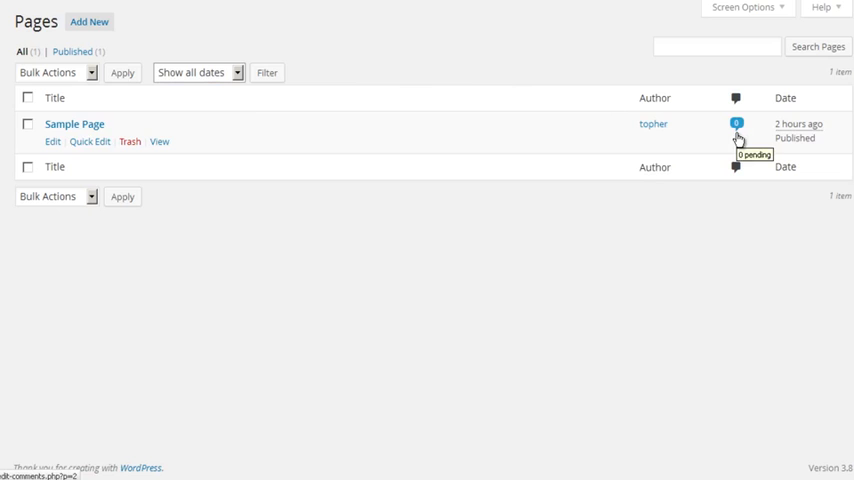
pyautogui.moveTo(788, 150)
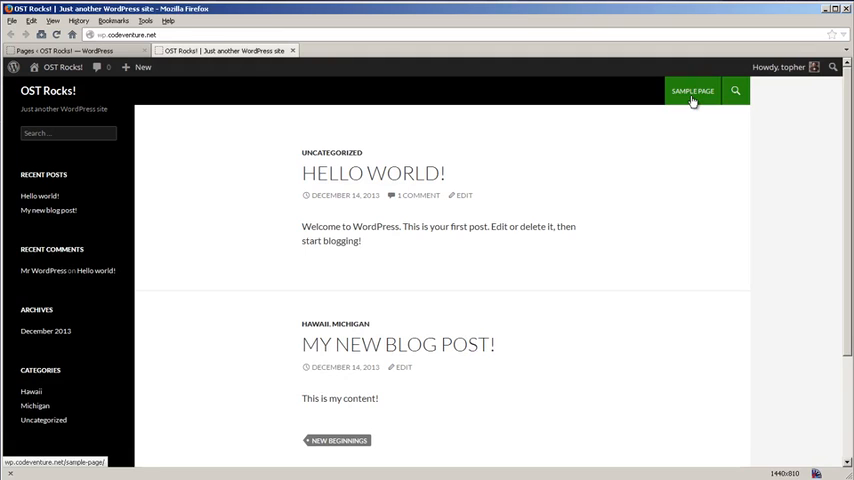
# - View Sample Page on the live site, then start a blank Add New Page
pyautogui.click(692, 92)
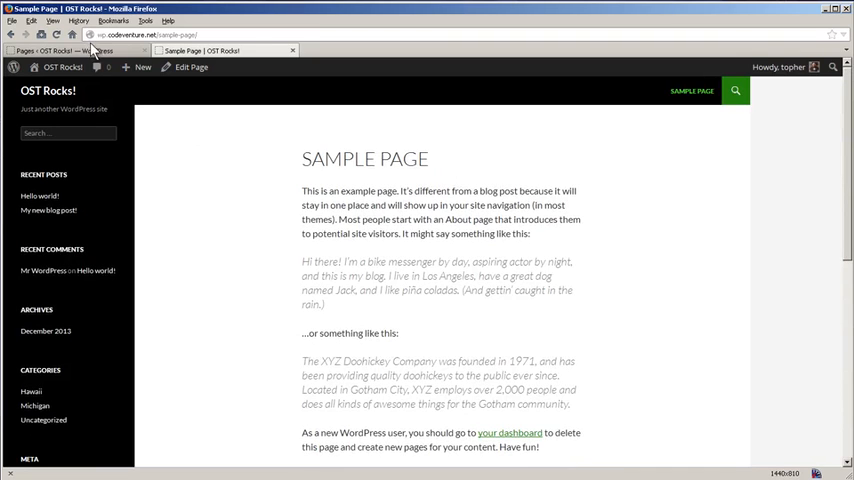
pyautogui.click(144, 68)
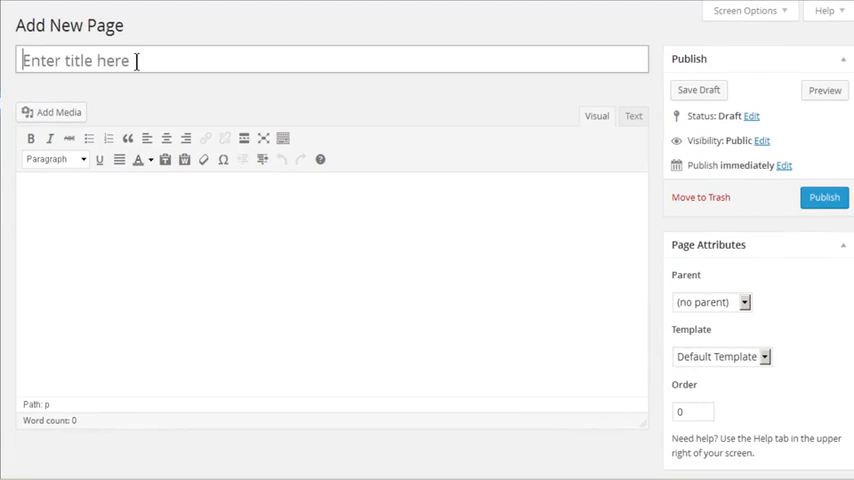
# - Title the new page "Topher's Page" and confirm its tophers-page permalink slug
pyautogui.write("Topher's Page")
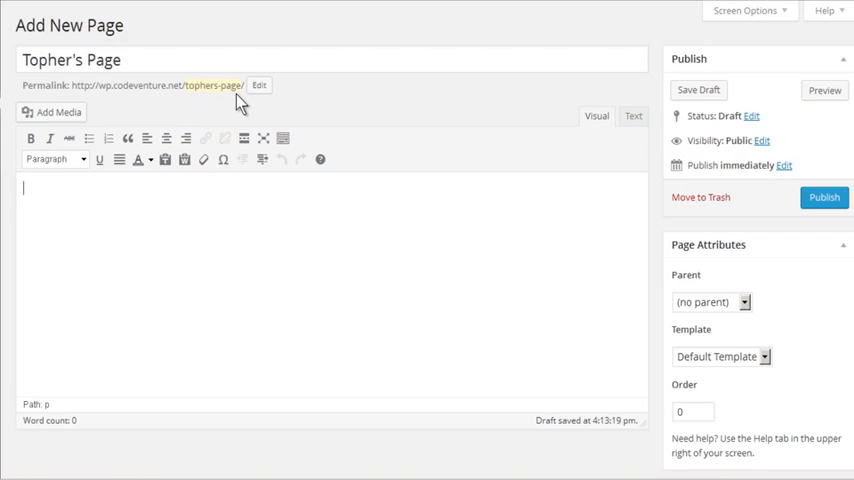
pyautogui.click(258, 84)
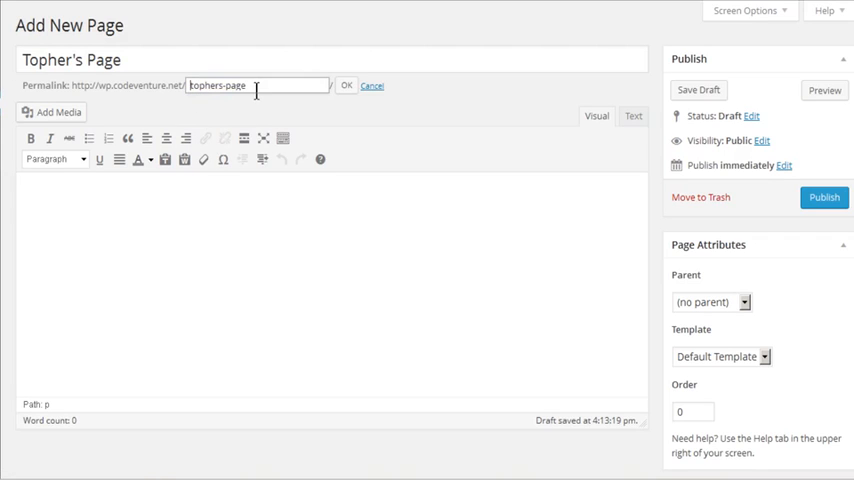
pyautogui.click(346, 84)
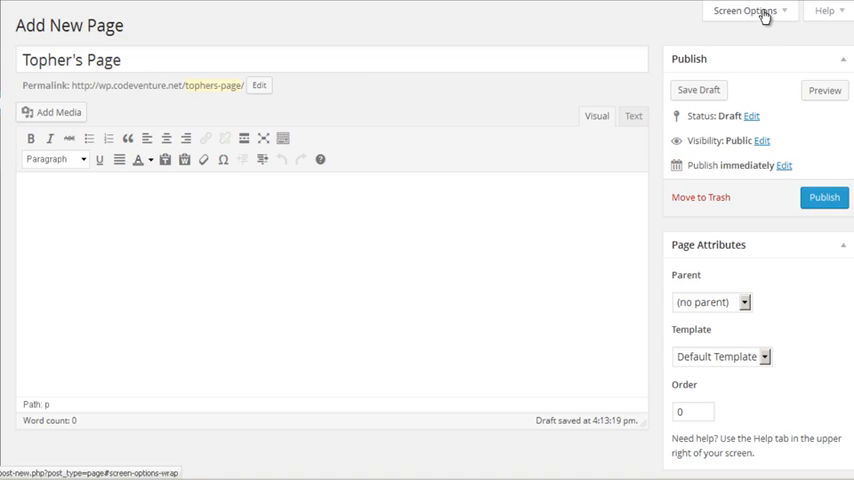
pyautogui.click(744, 12)
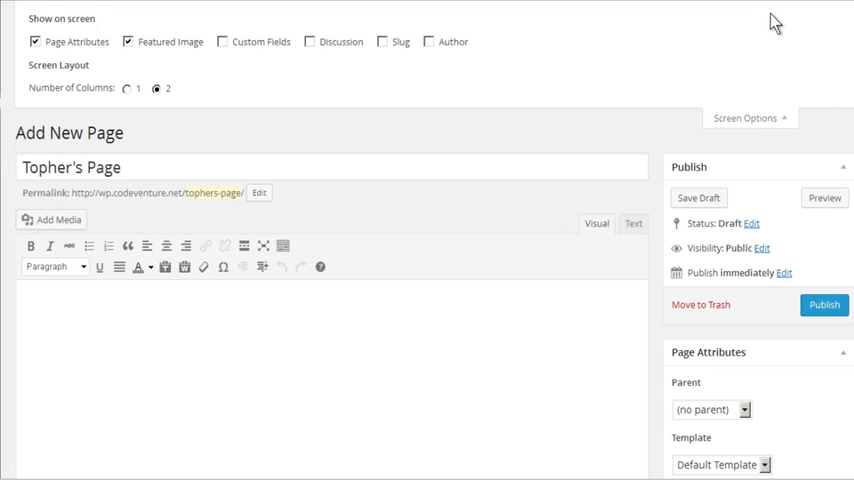
pyautogui.moveTo(184, 66)
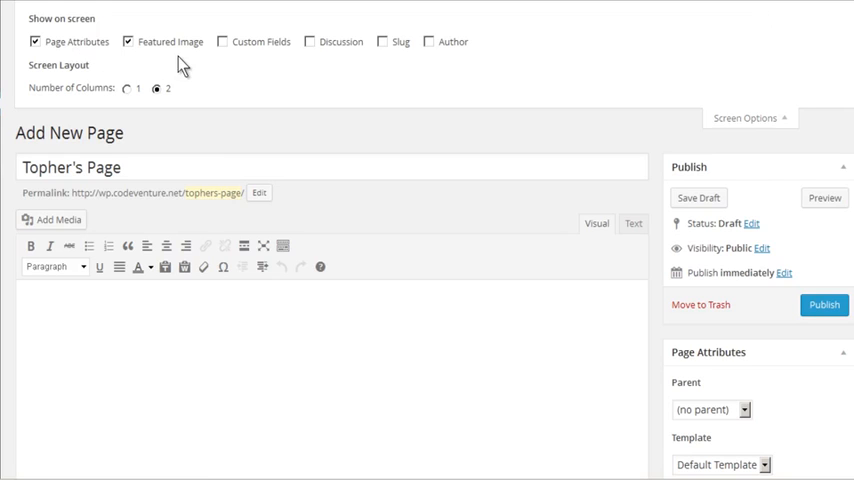
pyautogui.moveTo(244, 54)
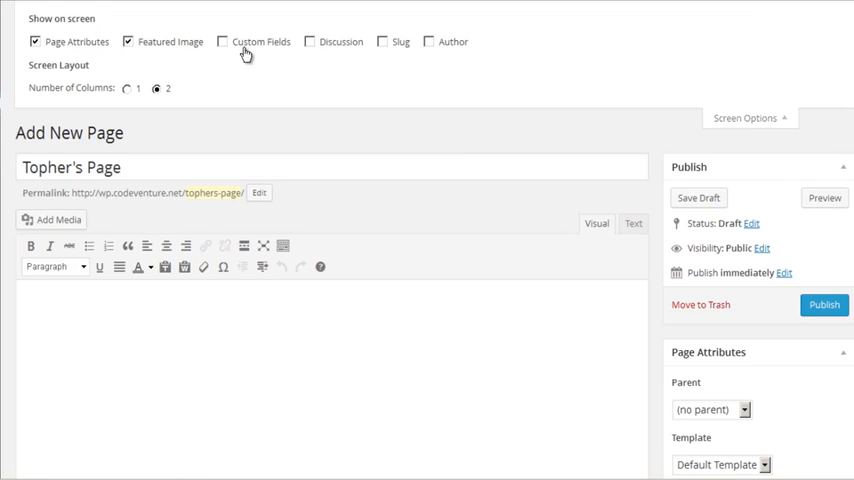
pyautogui.moveTo(348, 54)
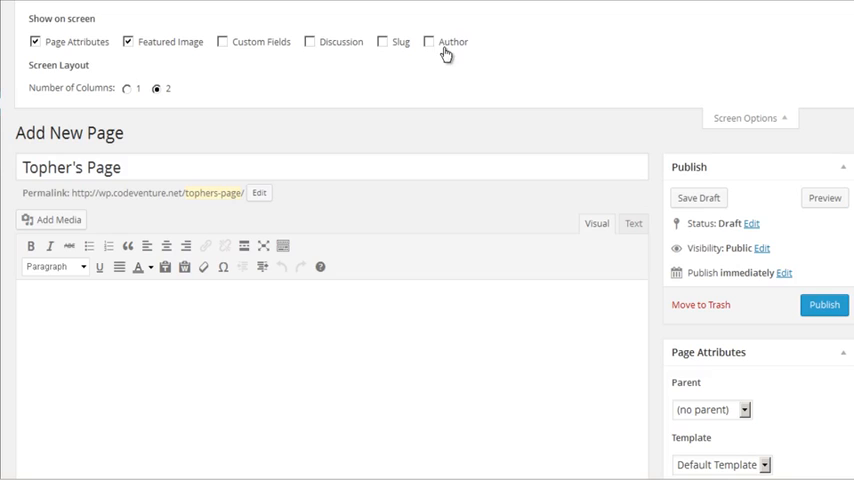
pyautogui.click(744, 120)
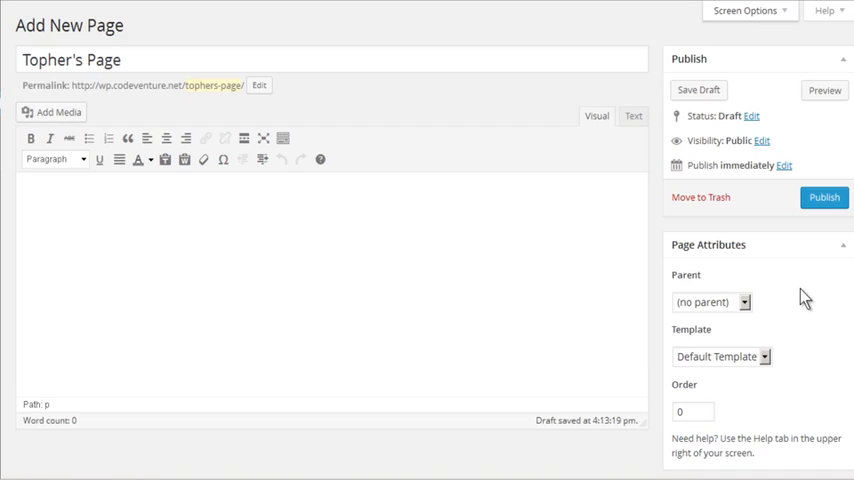
pyautogui.moveTo(782, 372)
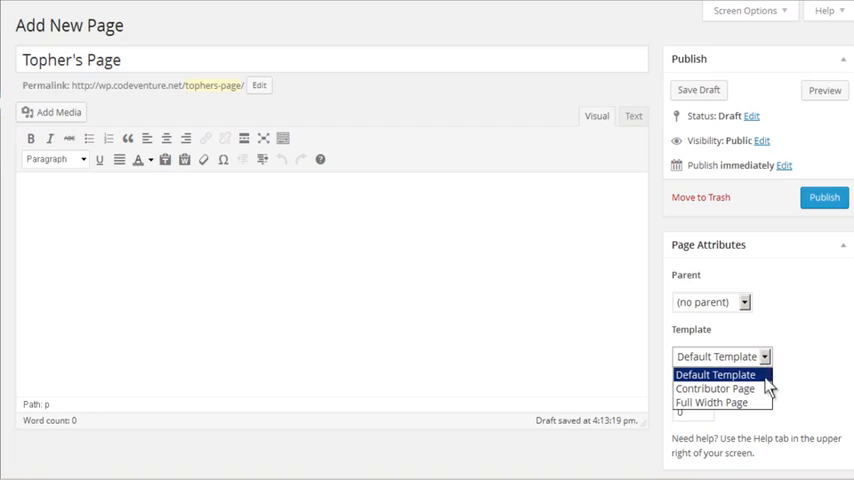
pyautogui.moveTo(710, 402)
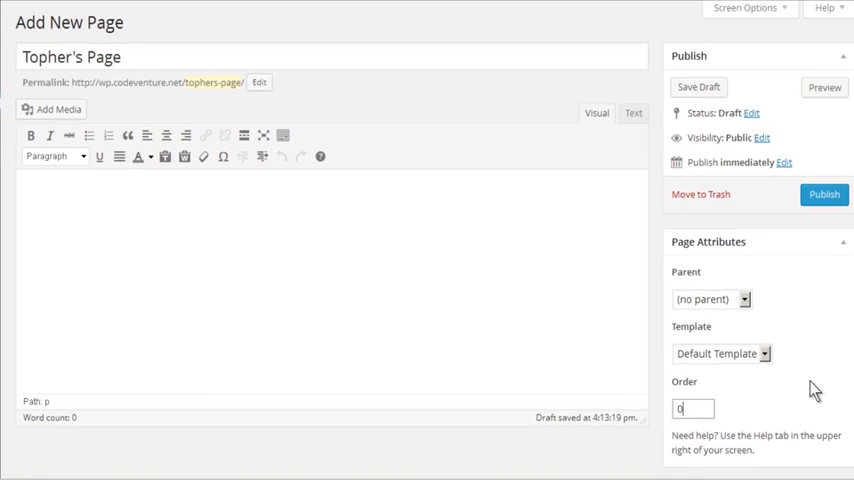
pyautogui.scroll(-3)
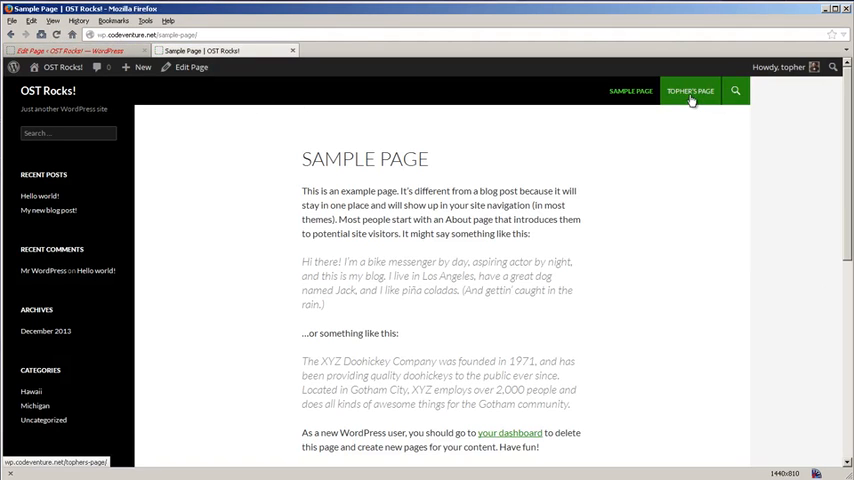
# - View the published Topher's Page on the live site from the top navigation
pyautogui.click(688, 92)
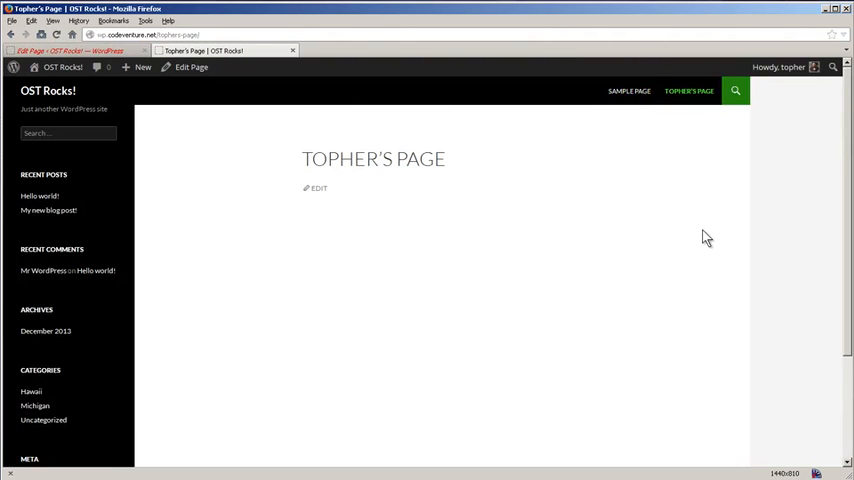
pyautogui.moveTo(628, 90)
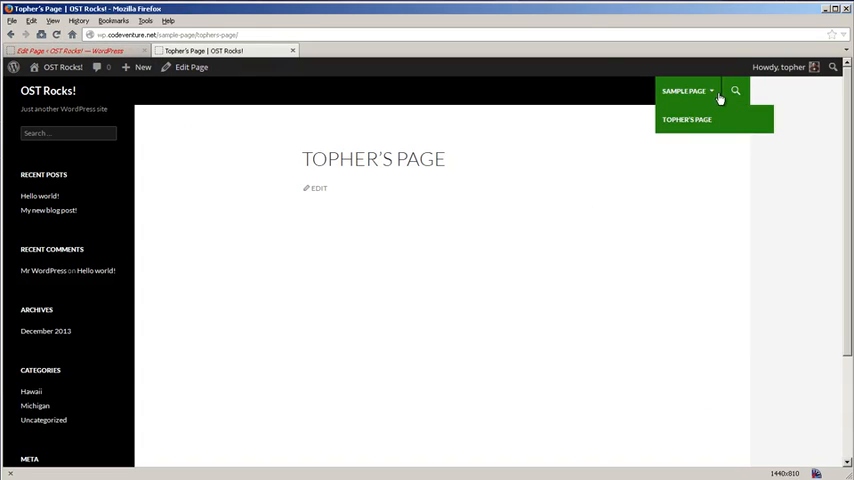
pyautogui.moveTo(688, 120)
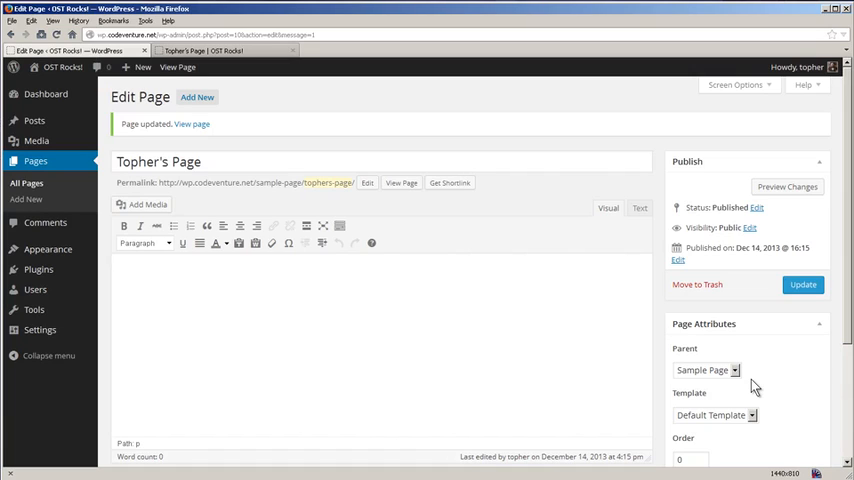
pyautogui.moveTo(652, 312)
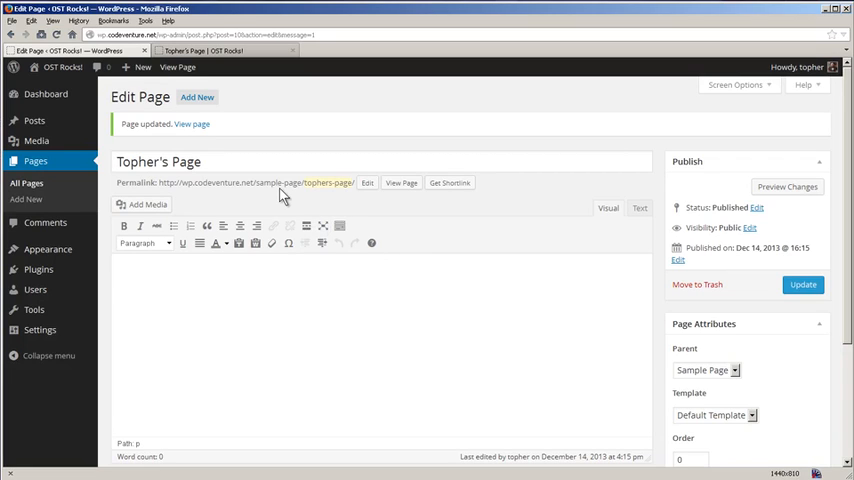
# - Reopen and close the slug editor, keeping the sample-page/tophers-page permalink unchanged
pyautogui.click(368, 184)
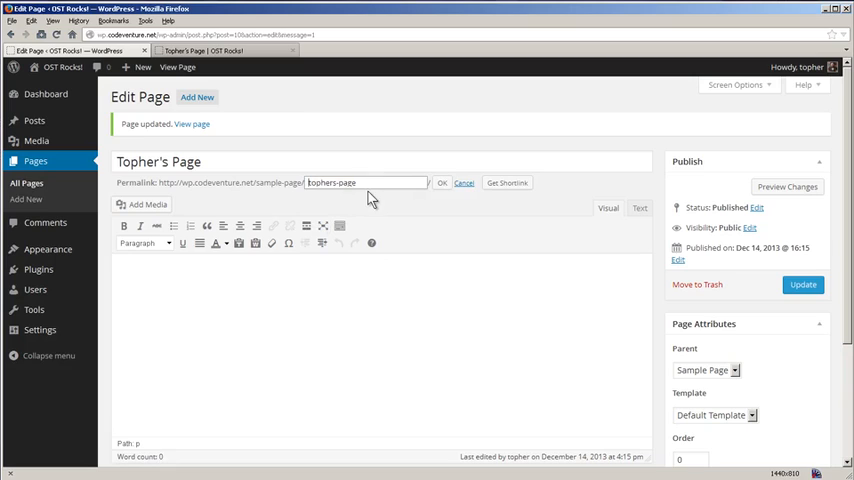
pyautogui.click(440, 182)
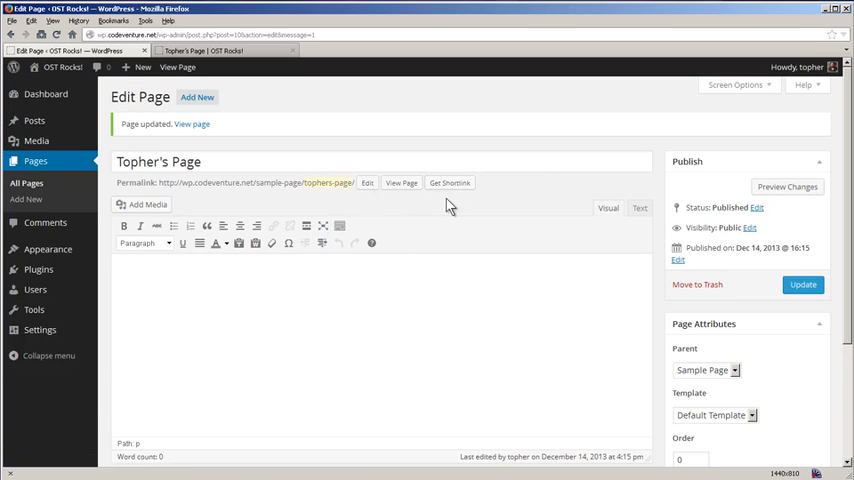